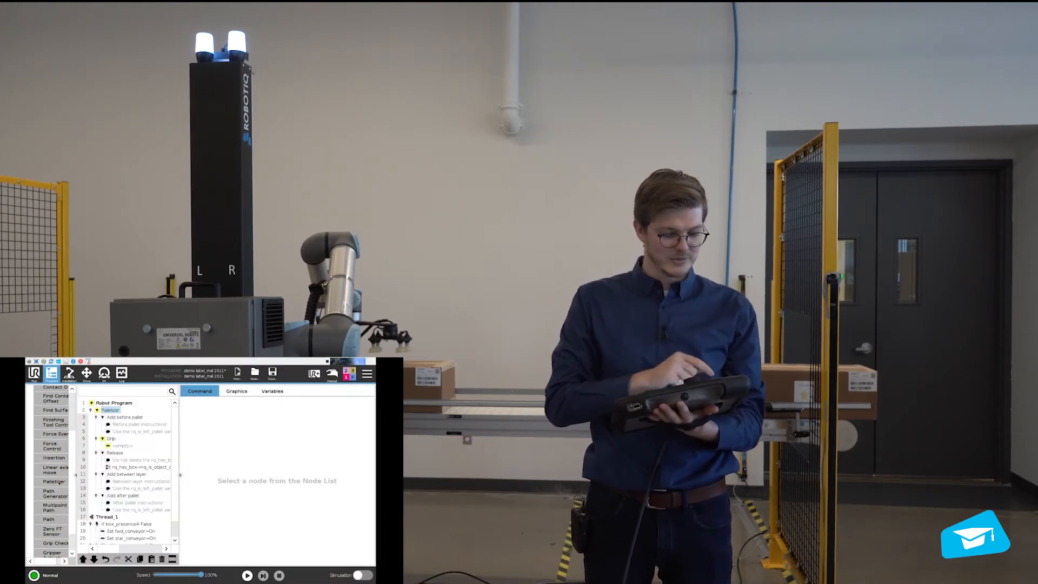
- Insert a Vacuum node set to Grip under the Palletizer's Grip step
click(110, 410)
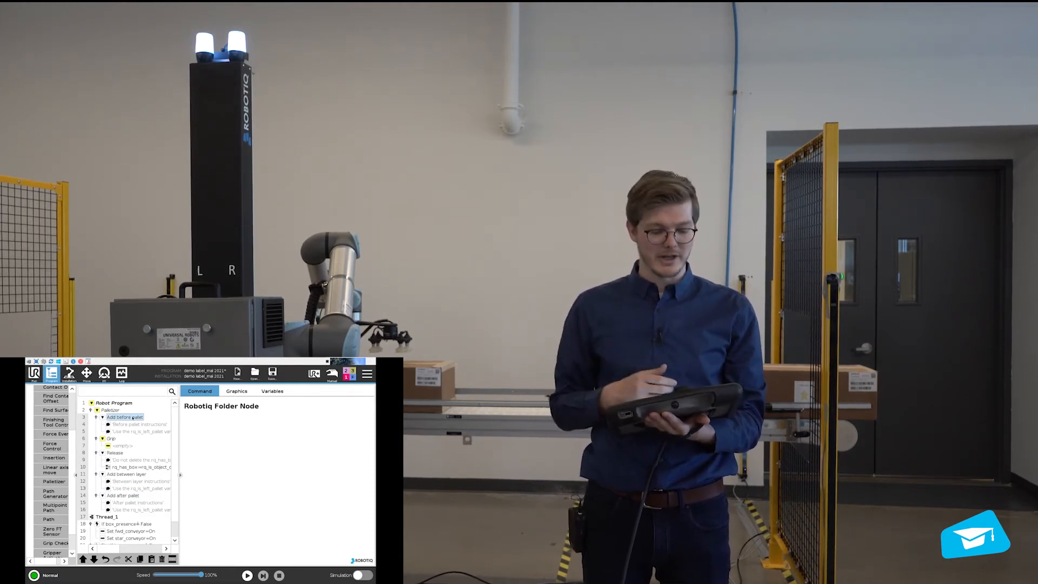
click(122, 445)
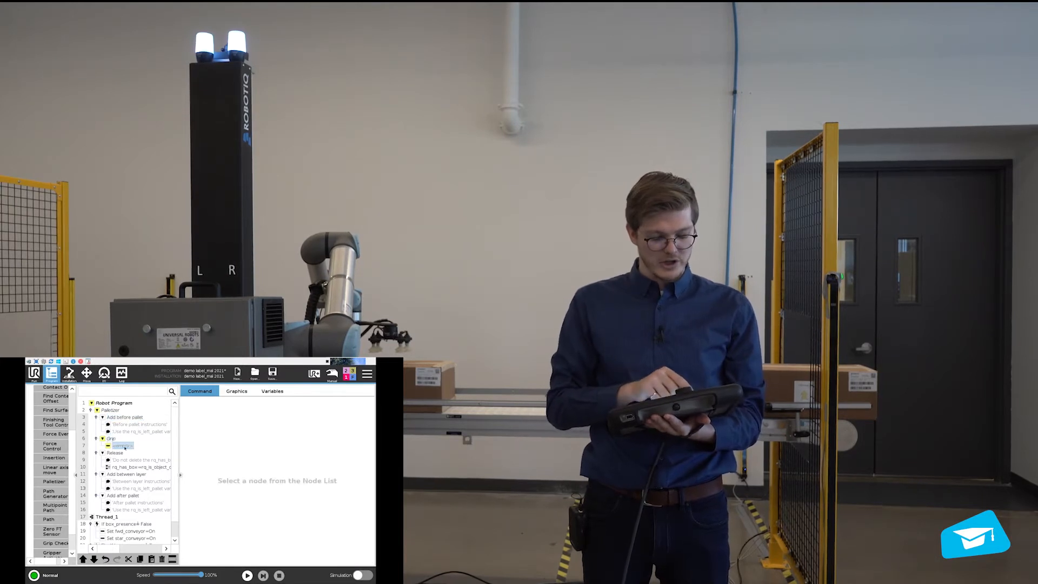
click(122, 444)
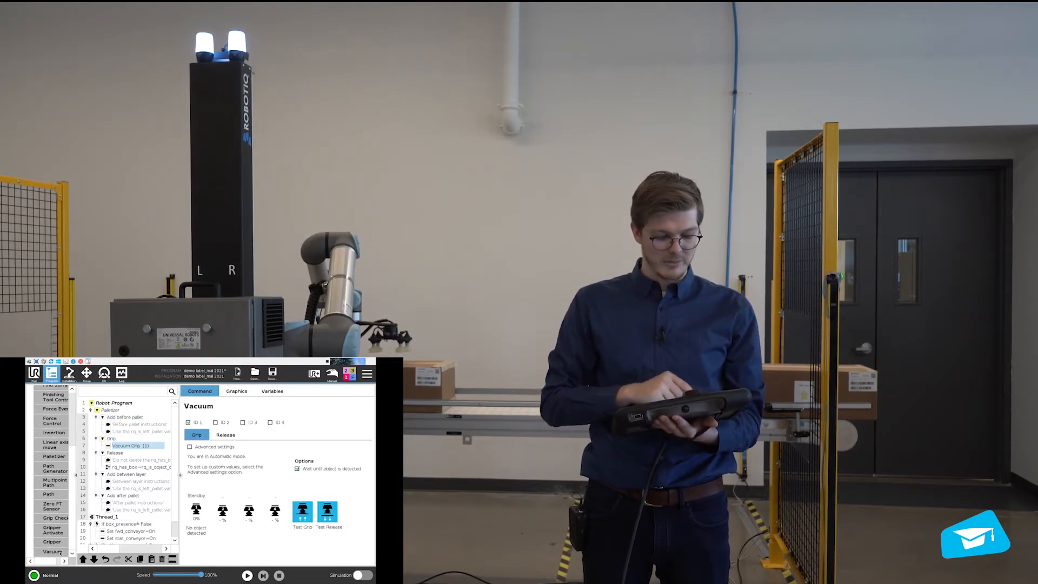
- Insert a Vacuum node under Release and switch it to Release mode
click(115, 453)
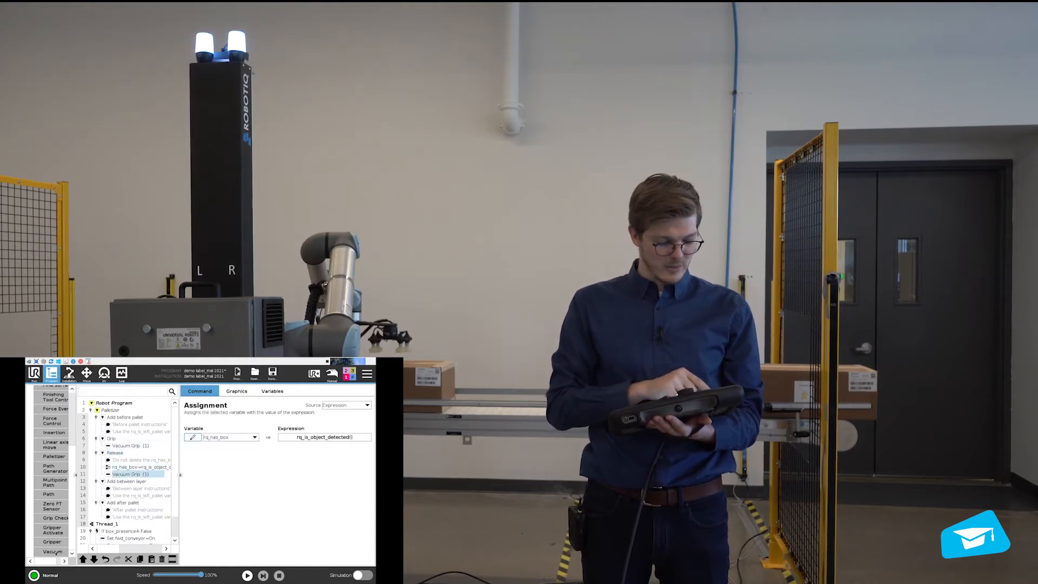
click(134, 473)
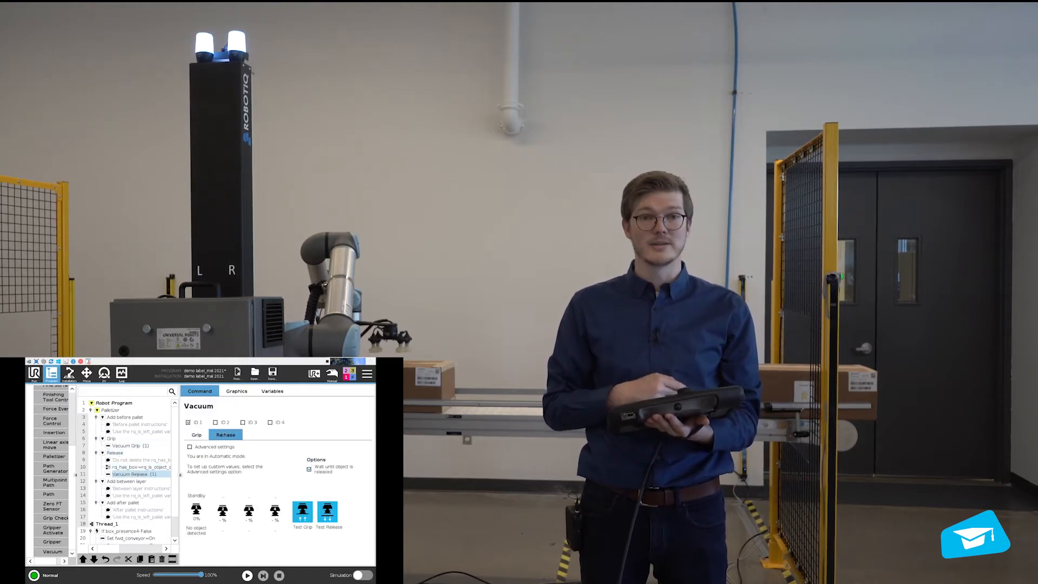
click(127, 480)
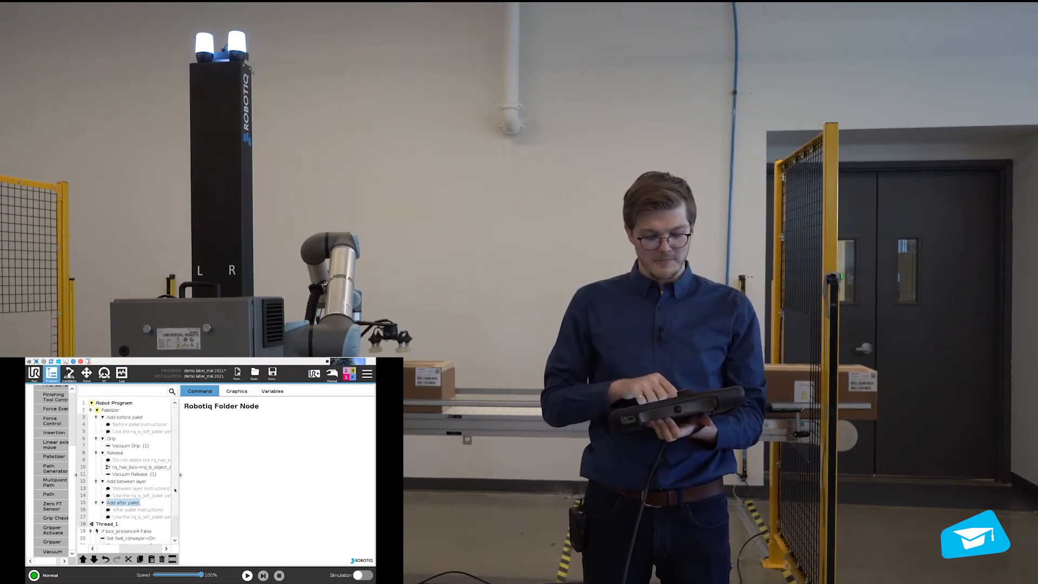
- Select the Palletizer node to show its 'Before you start' setup screen
click(111, 410)
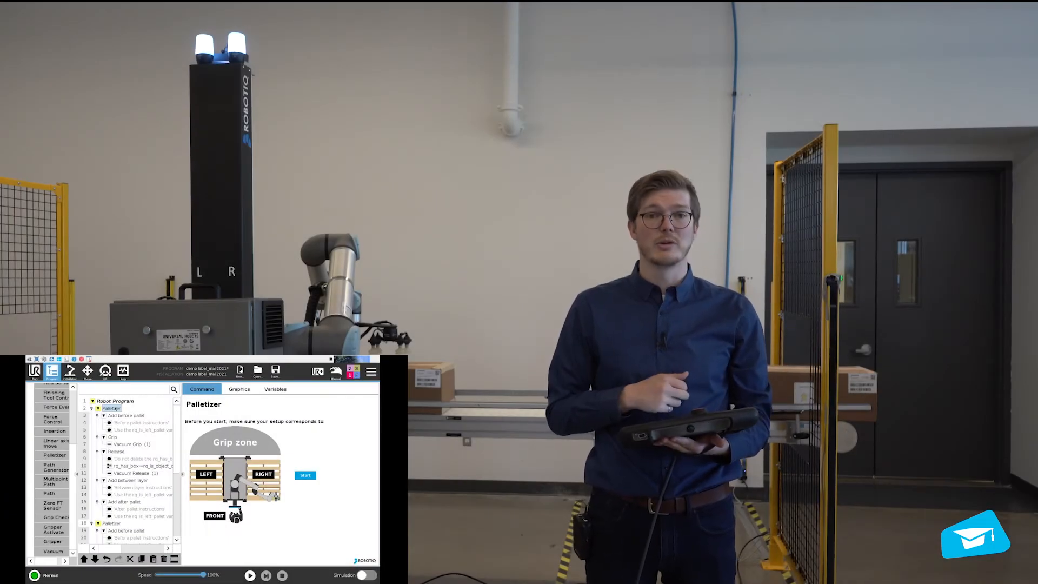
- Start the setup and review the box dimensions of 250, 200 and 150 mm
click(305, 475)
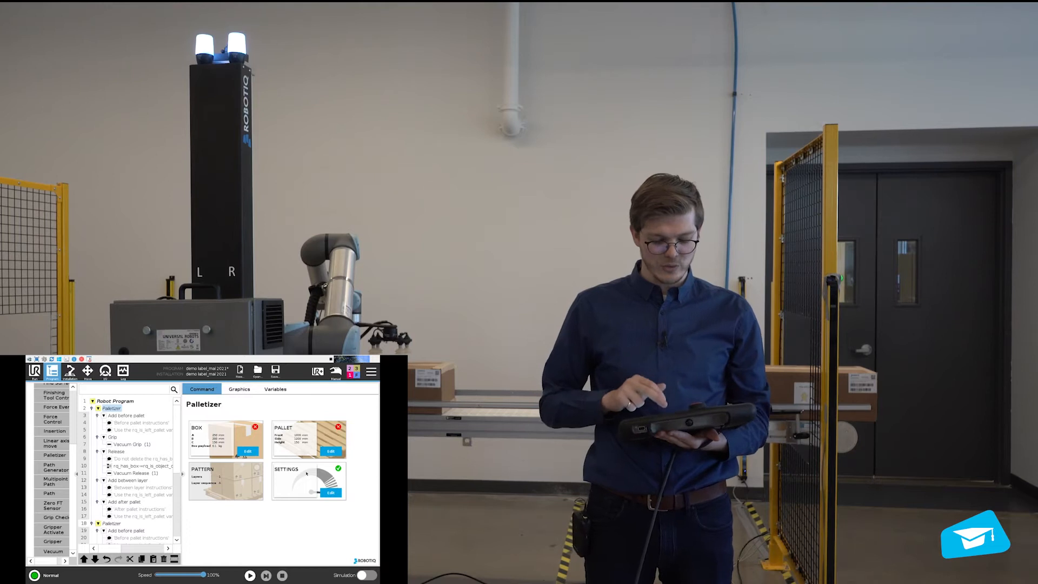
click(246, 451)
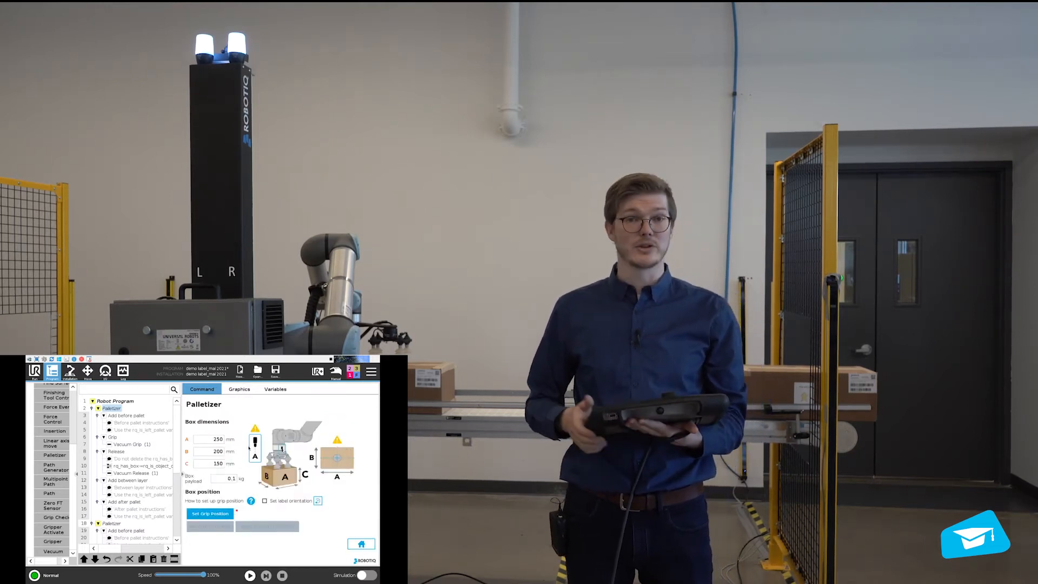
click(217, 439)
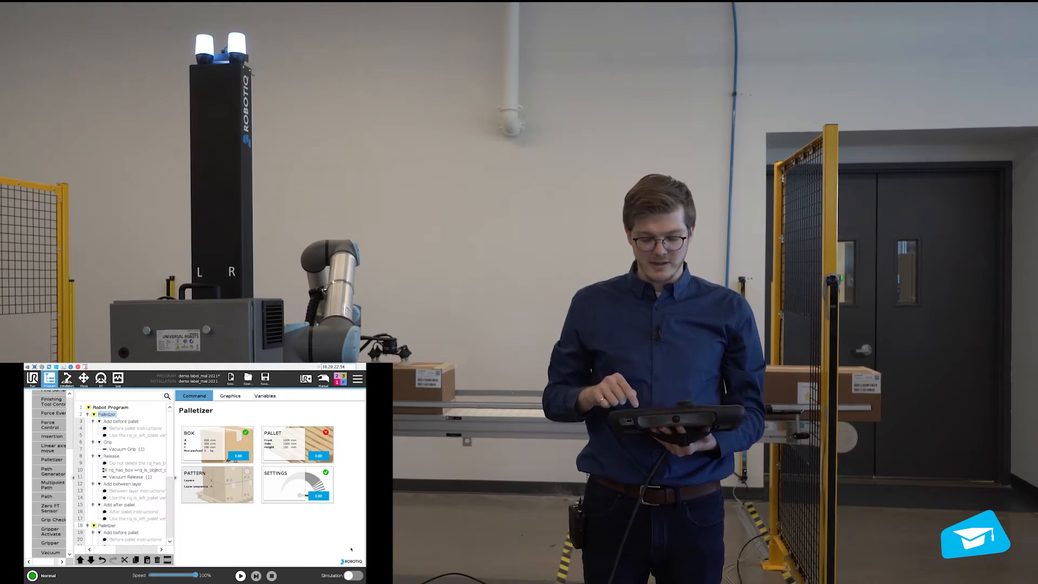
- Open the PALLET tile's configuration to define the pallet
click(317, 455)
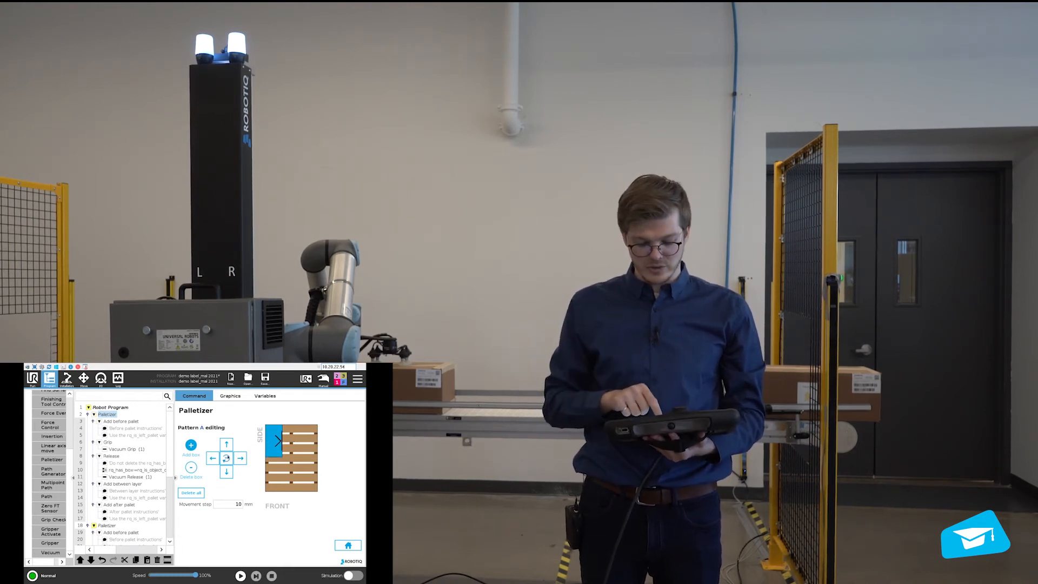
- Rotate the first box by 90 degrees and return Home to the pattern configuration
click(226, 443)
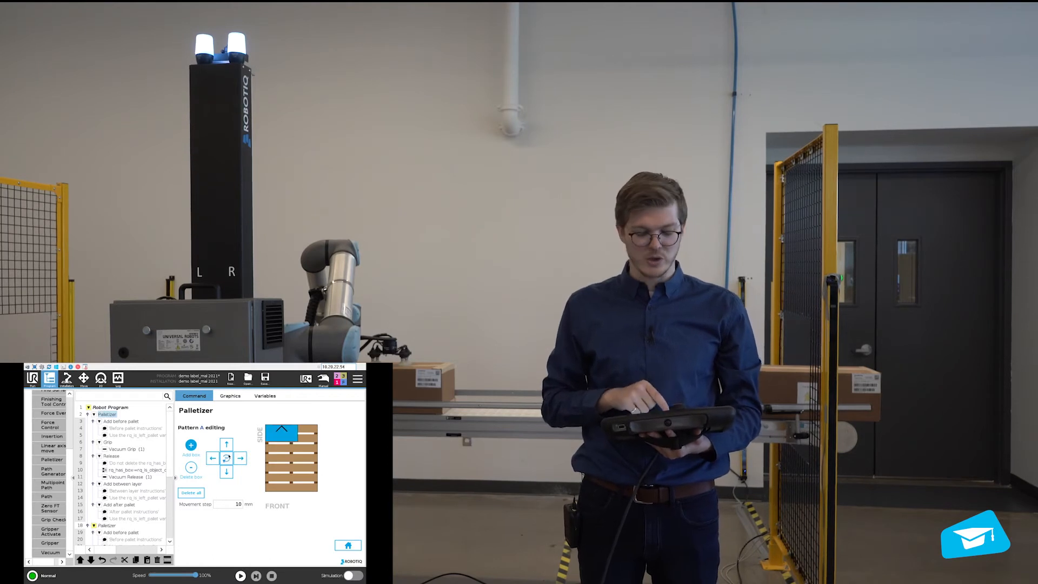
click(226, 472)
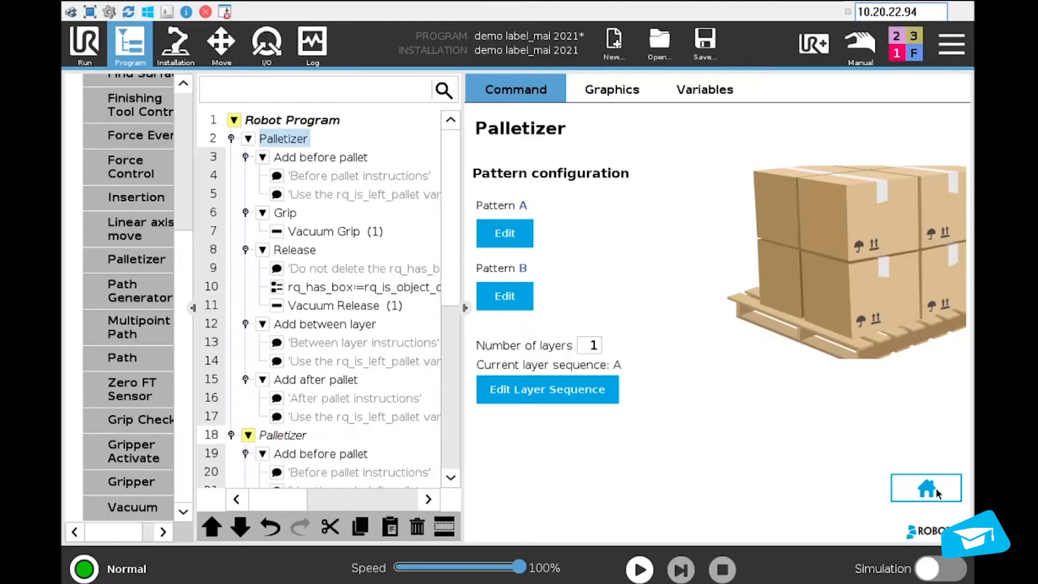
- Arrange Pattern B's four boxes across the pallet with the arrow buttons and return Home
click(505, 295)
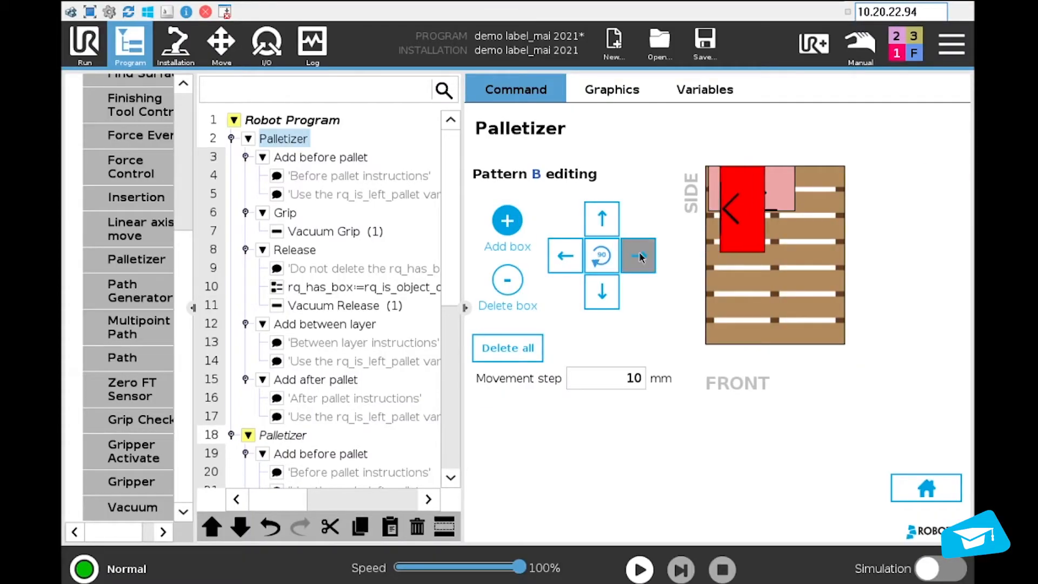
click(638, 256)
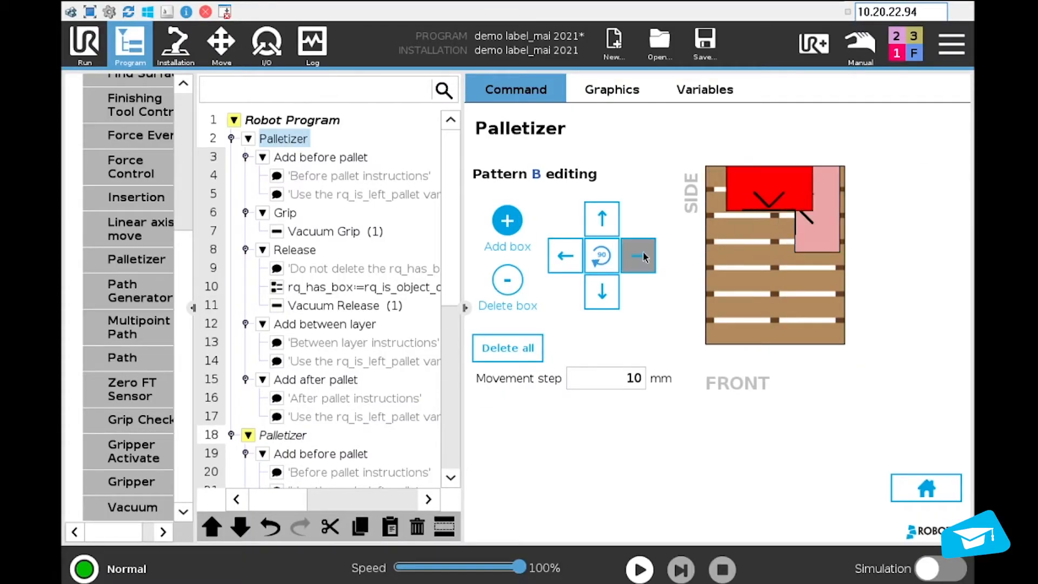
click(564, 255)
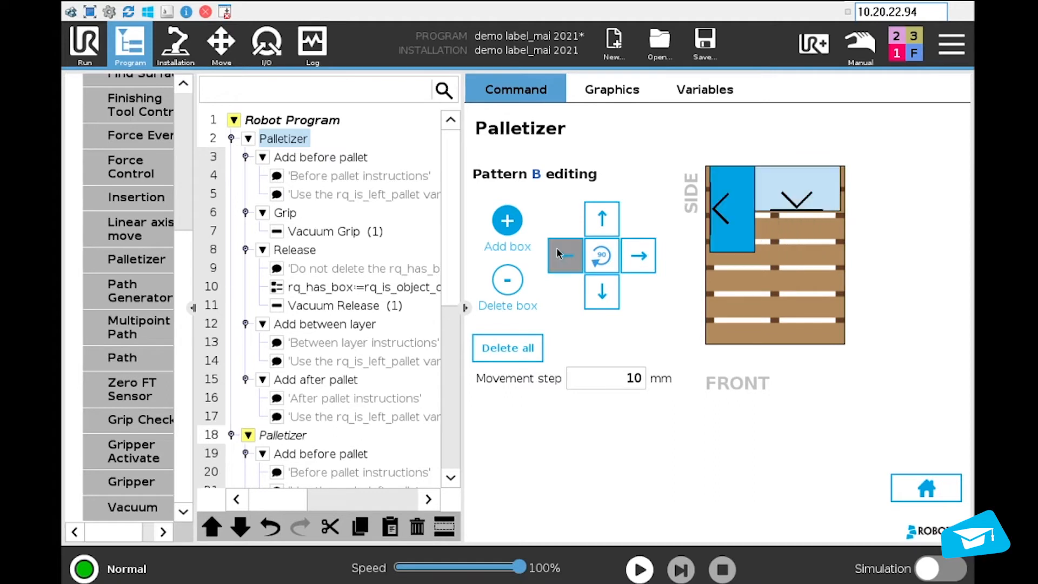
click(638, 255)
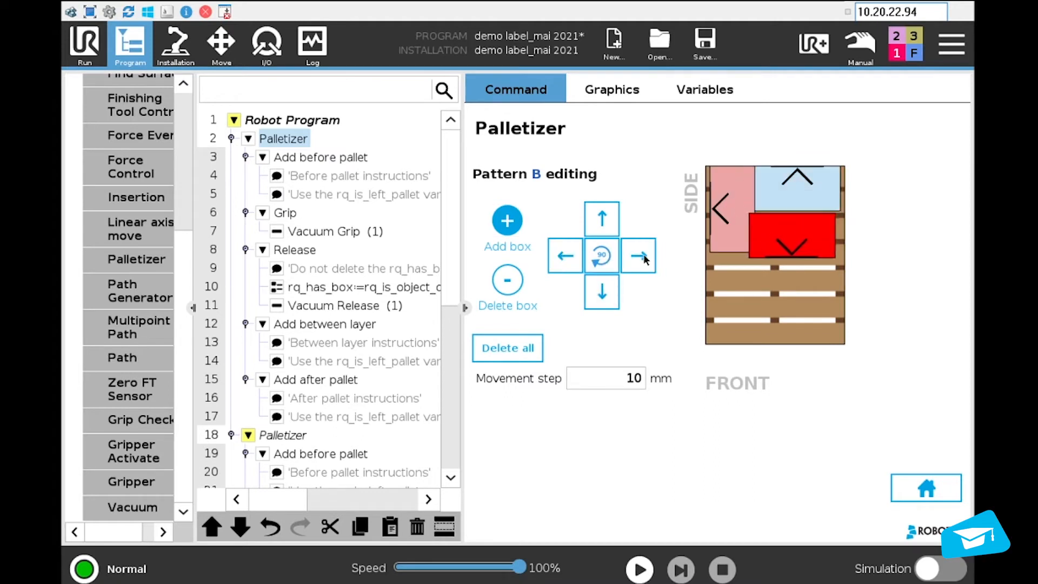
click(601, 219)
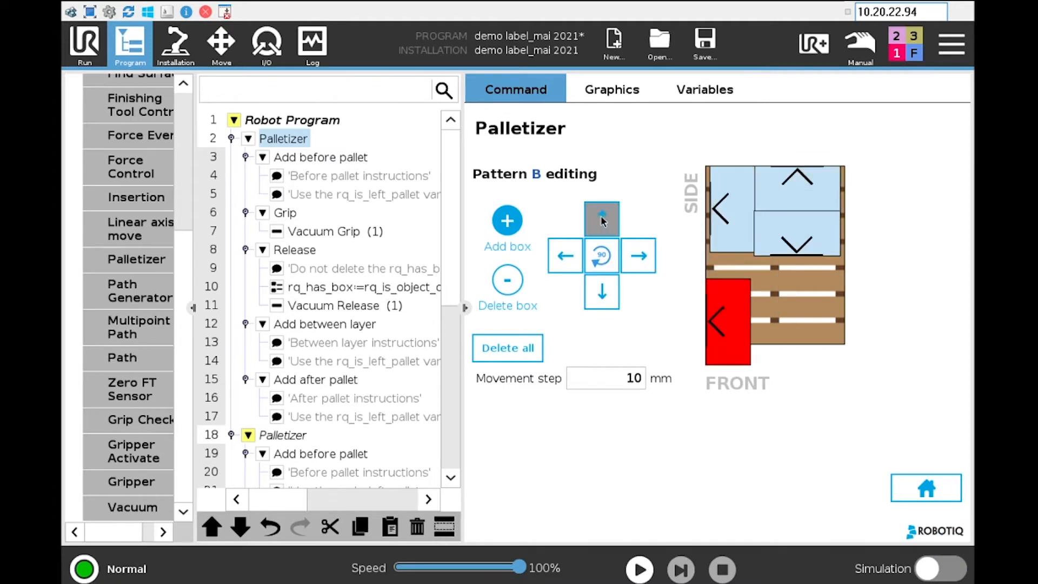
click(638, 256)
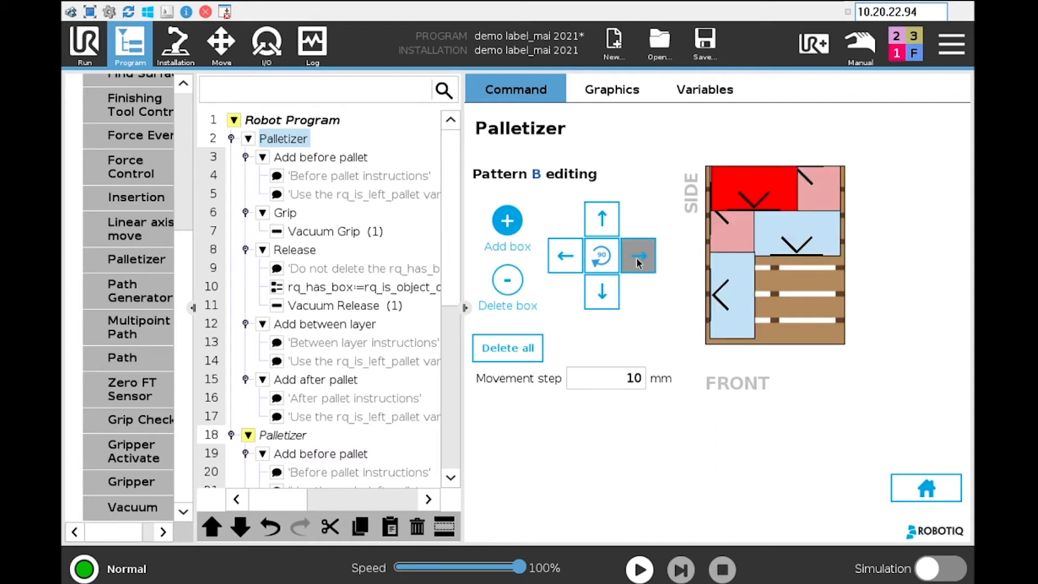
click(507, 220)
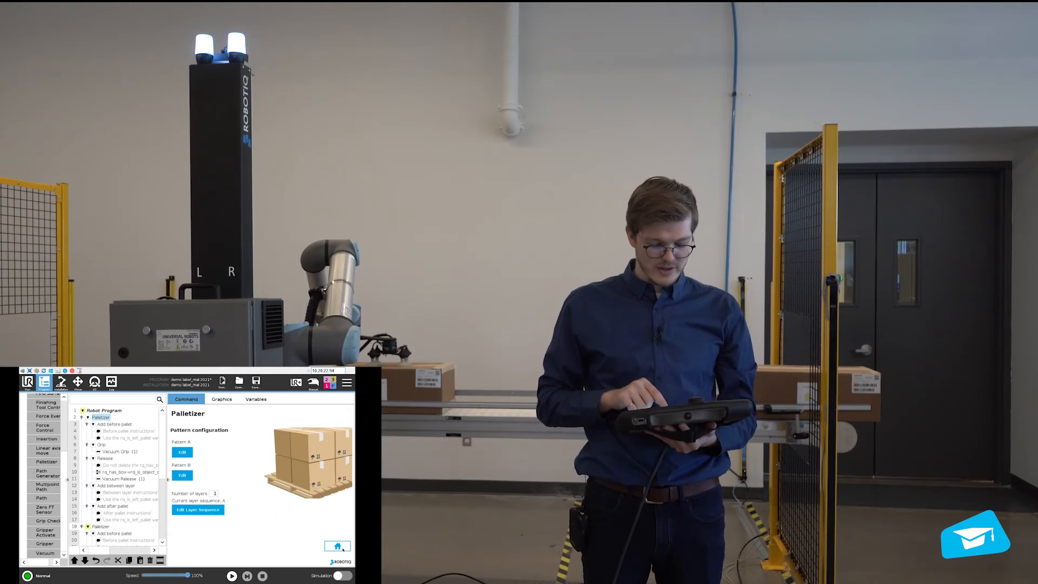
- Set the number of layers to 4 and edit the layer pattern sequence
click(214, 494)
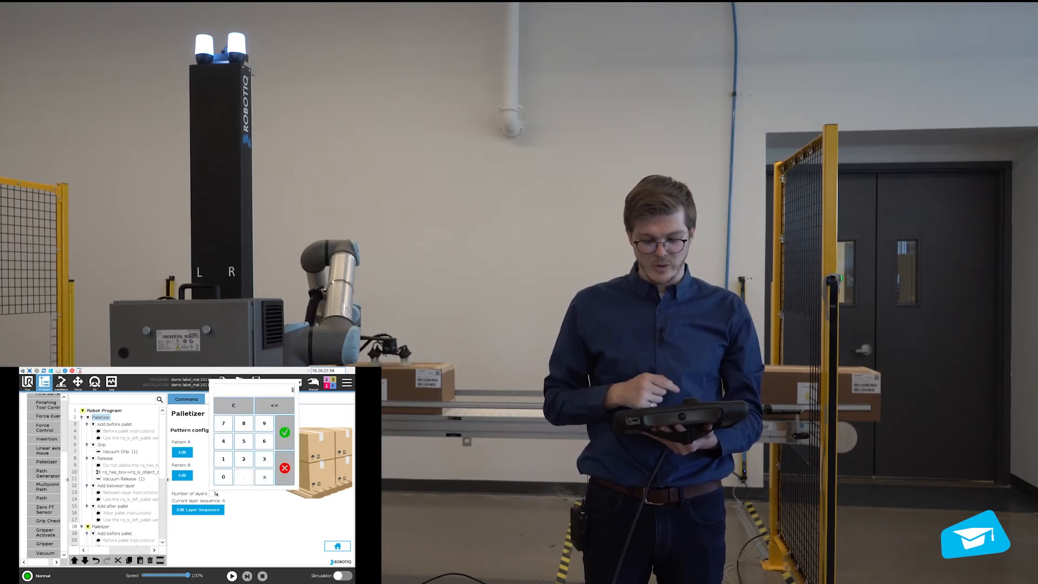
click(285, 432)
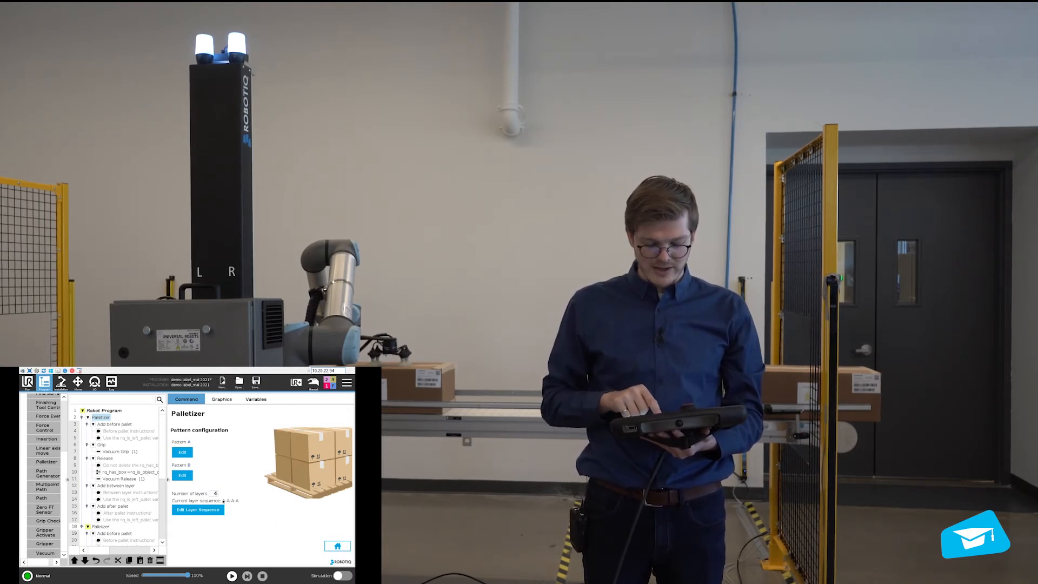
click(197, 509)
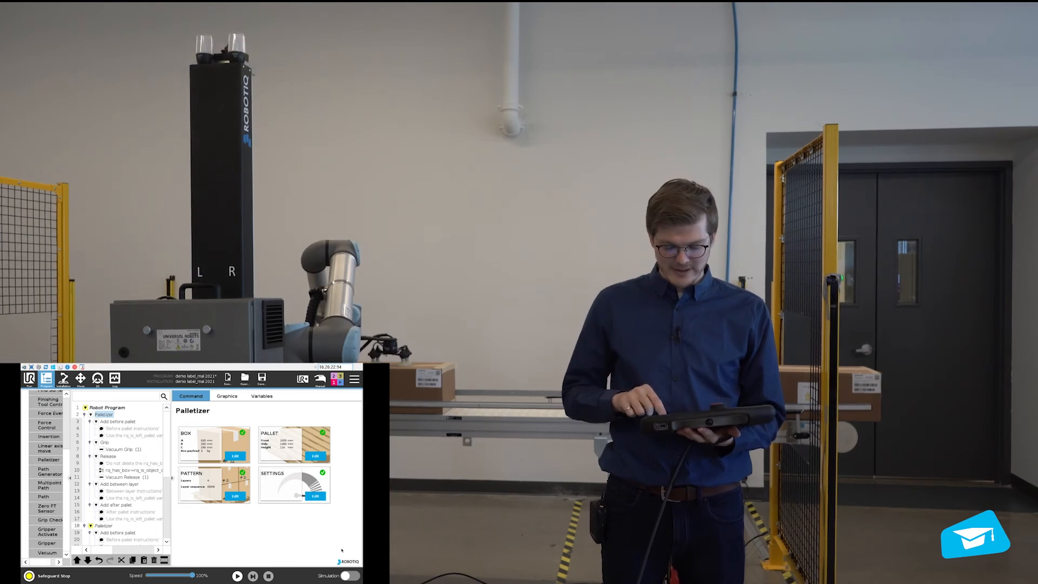
- Set loaded tool speed and both accelerations to 3000, leaving unloaded speed at 1500
click(315, 497)
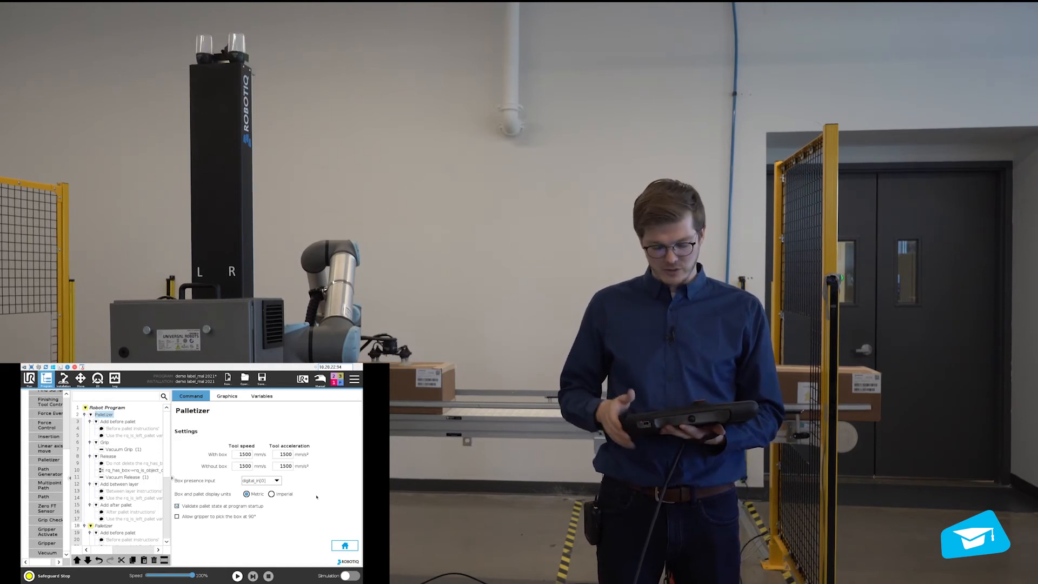
click(245, 454)
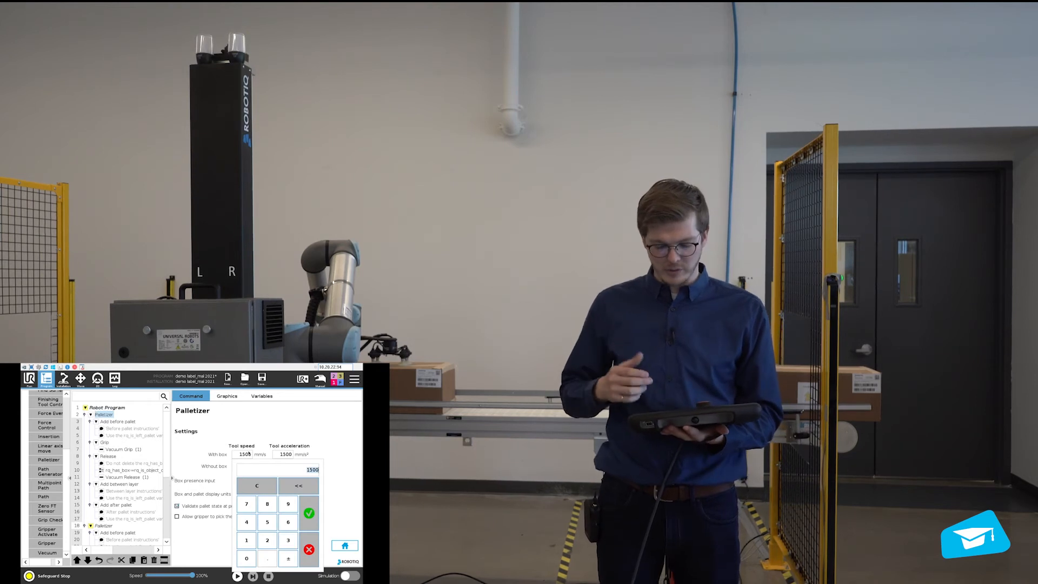
click(245, 557)
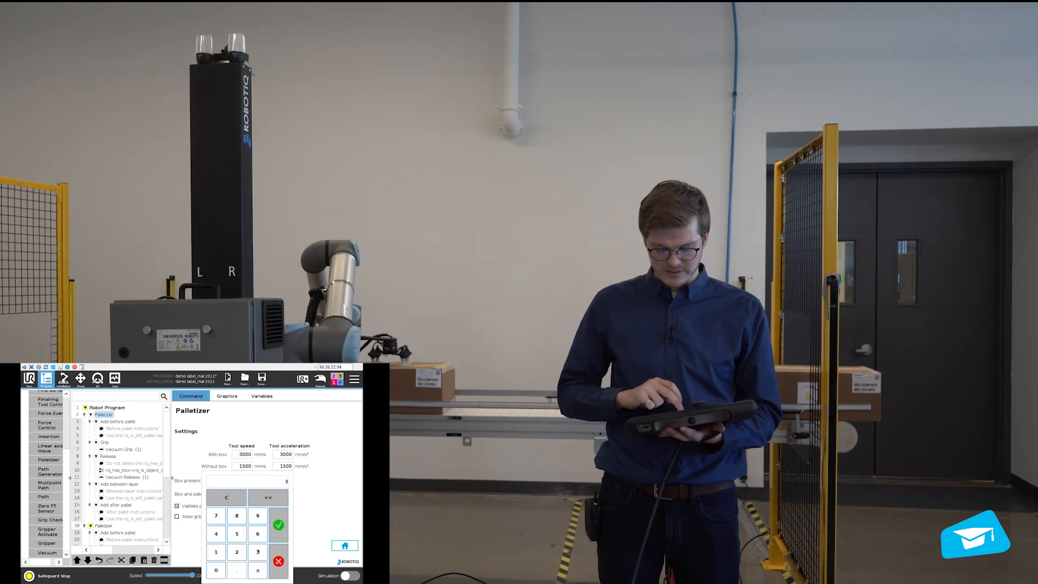
click(278, 524)
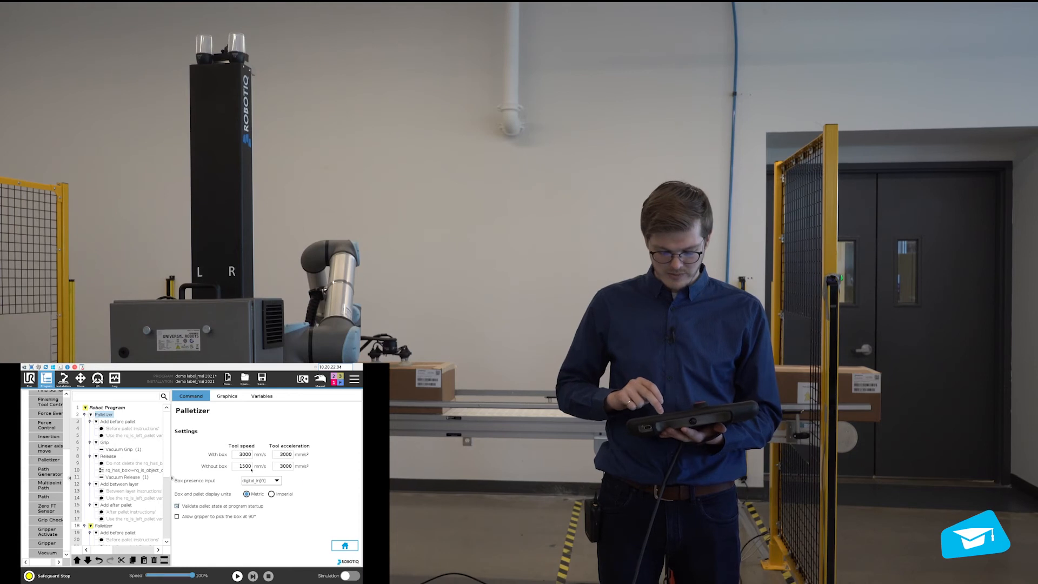
click(246, 465)
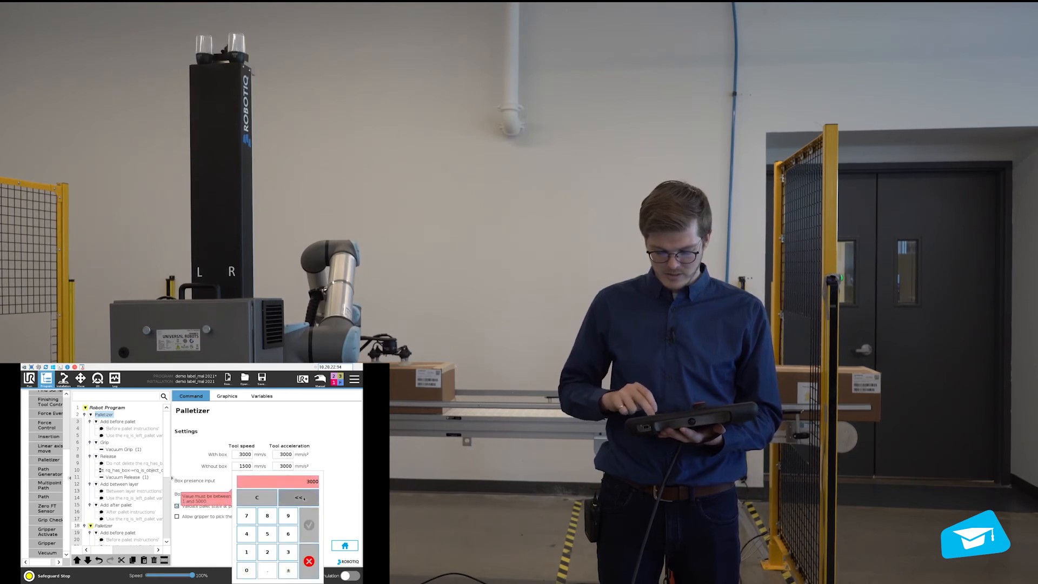